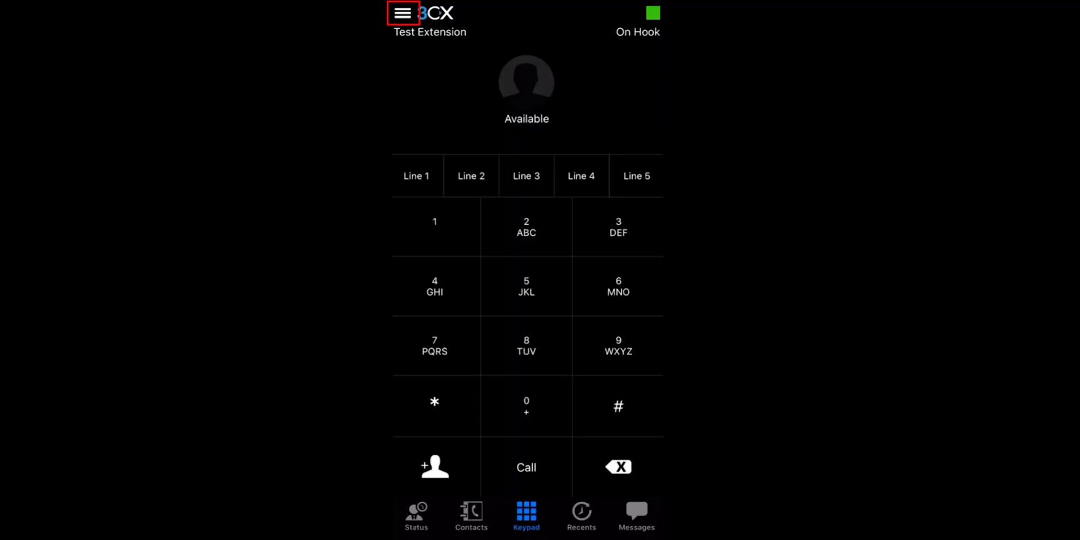
Step: Open the Conference scheduling form from the app's main menu
left_click(401, 13)
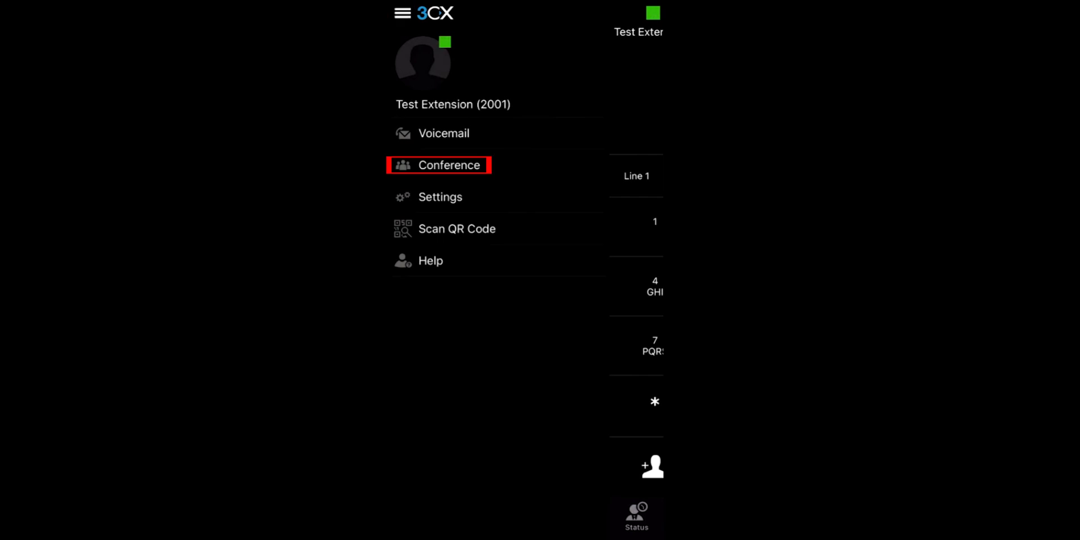
left_click(448, 165)
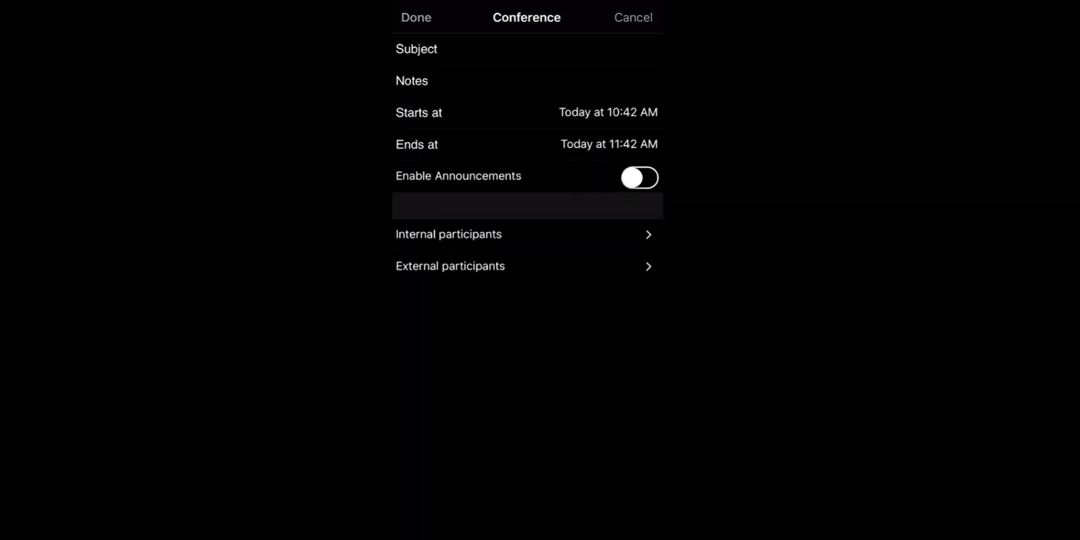
Step: Enter 'test from phone' as both the conference subject and notes
left_click(524, 49)
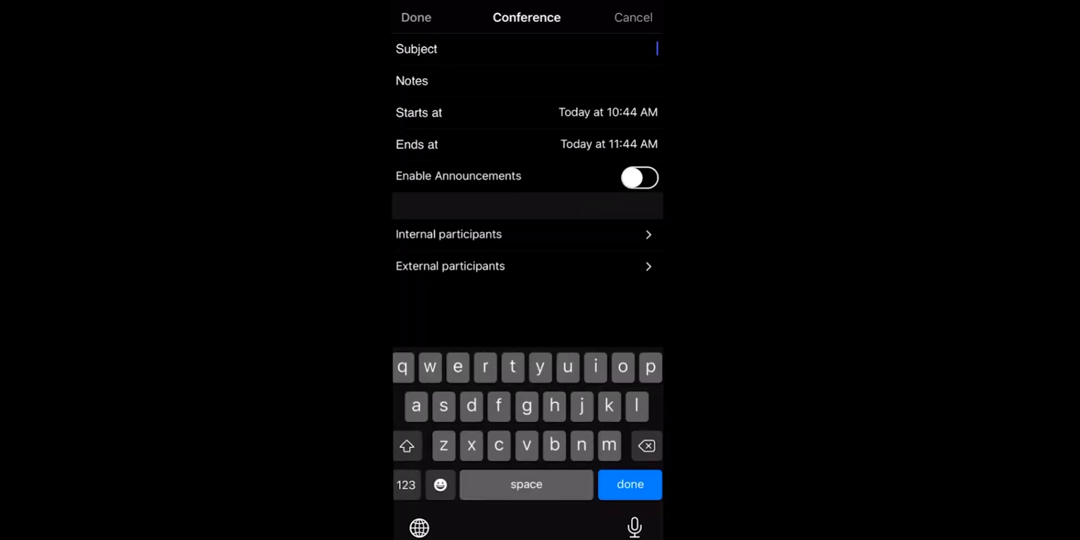
type("test f")
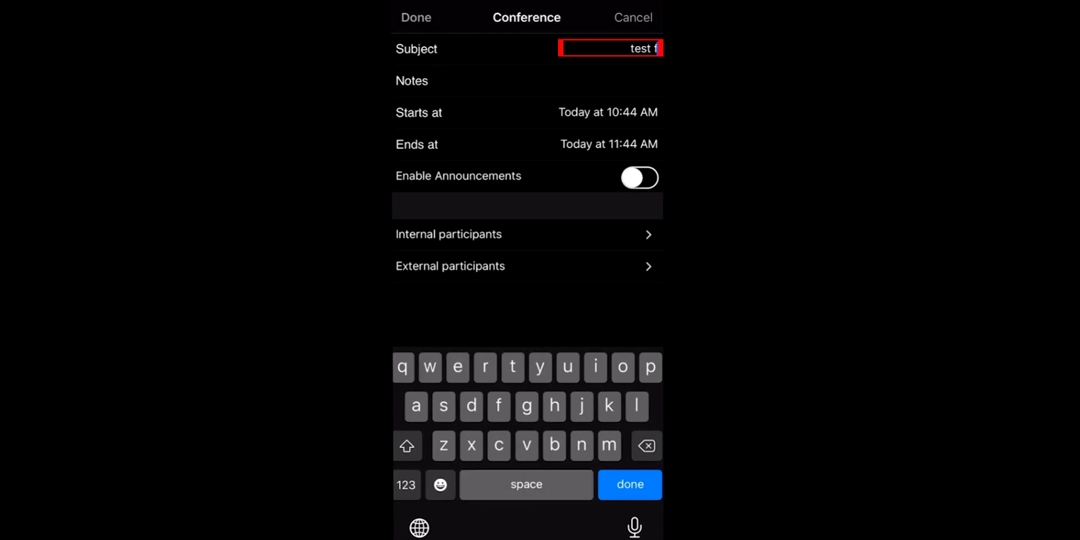
type("rom phone")
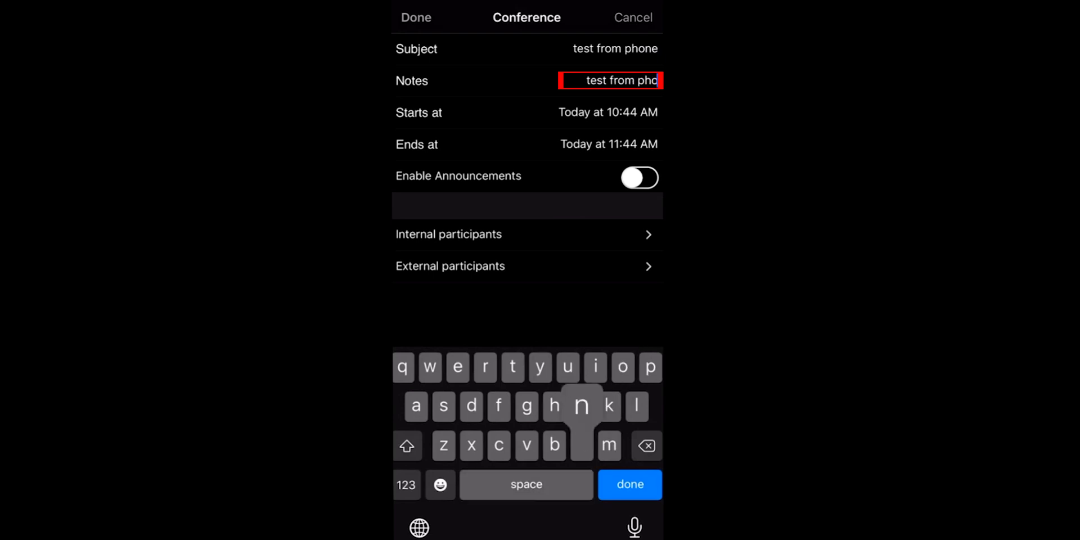
type("ne")
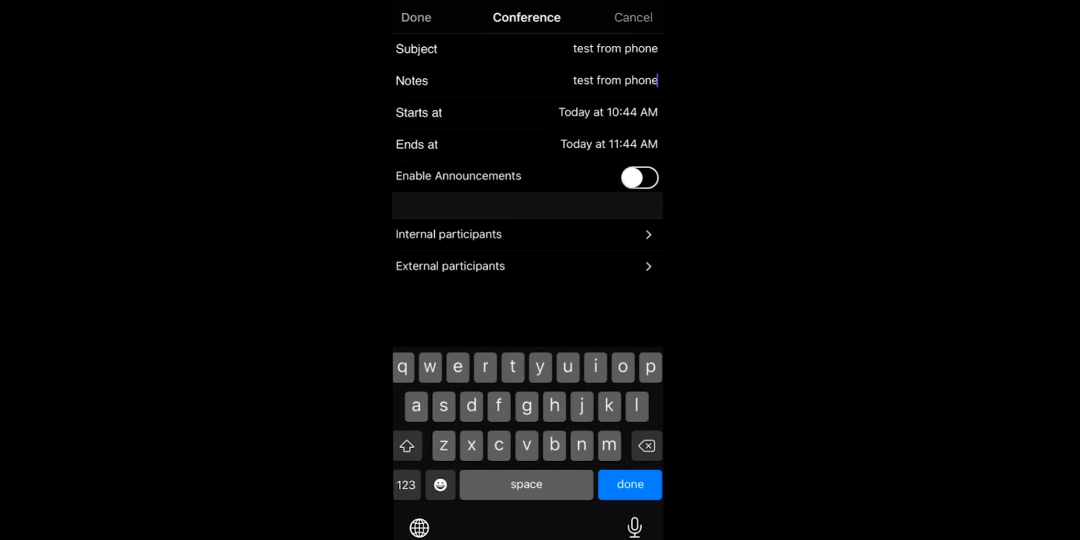
left_click(646, 17)
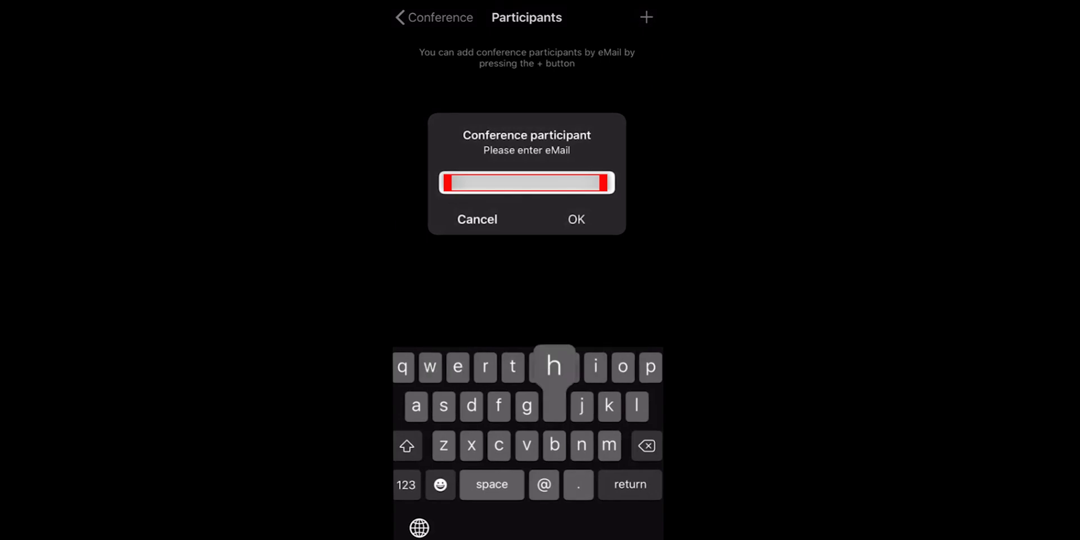
Step: Enter an external participant's email address and add them to the conference
left_click(553, 368)
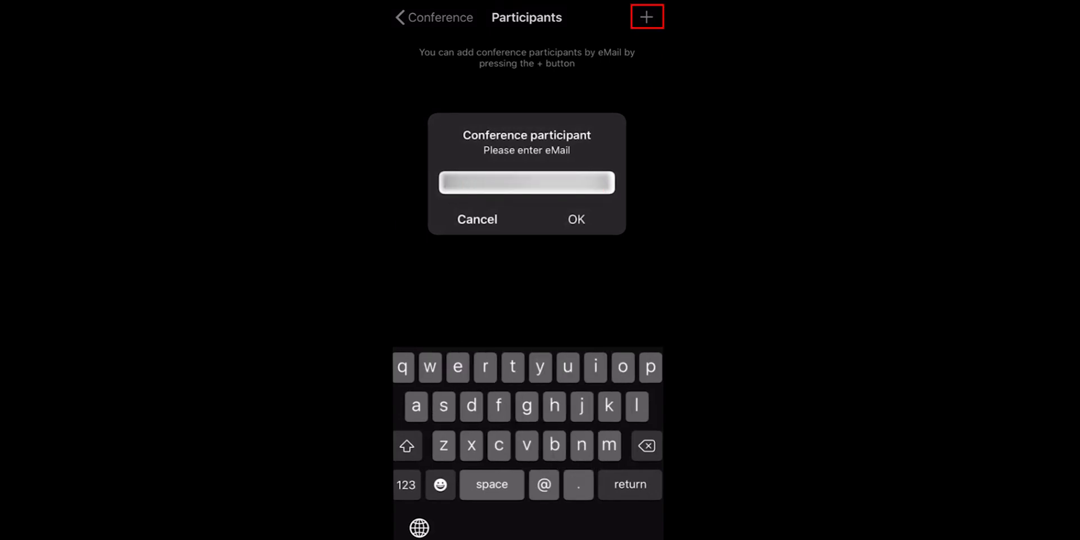
left_click(477, 219)
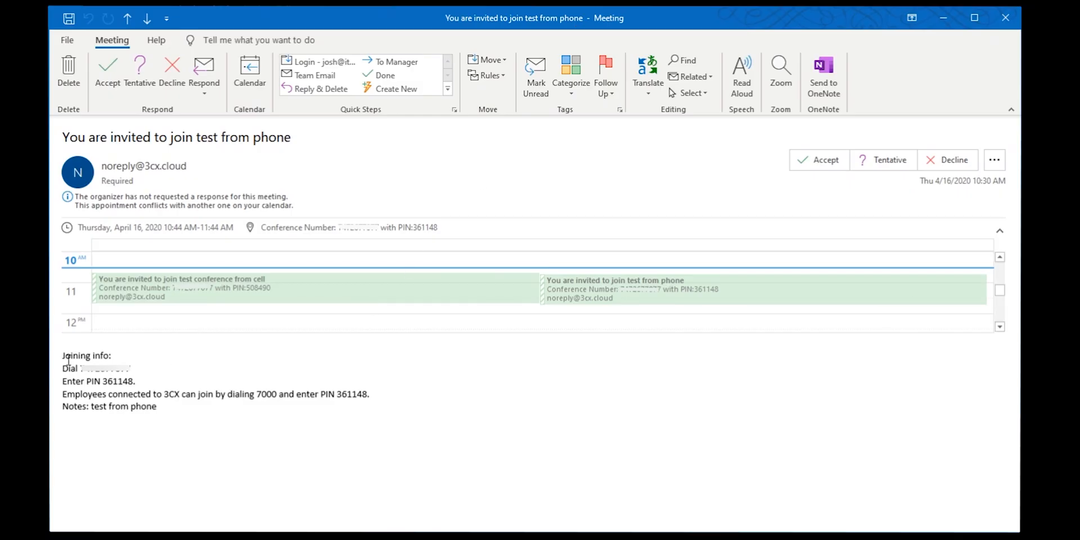
Step: Highlight the internal dial-in number 7000 in the invitation's joining info
double_click(104, 368)
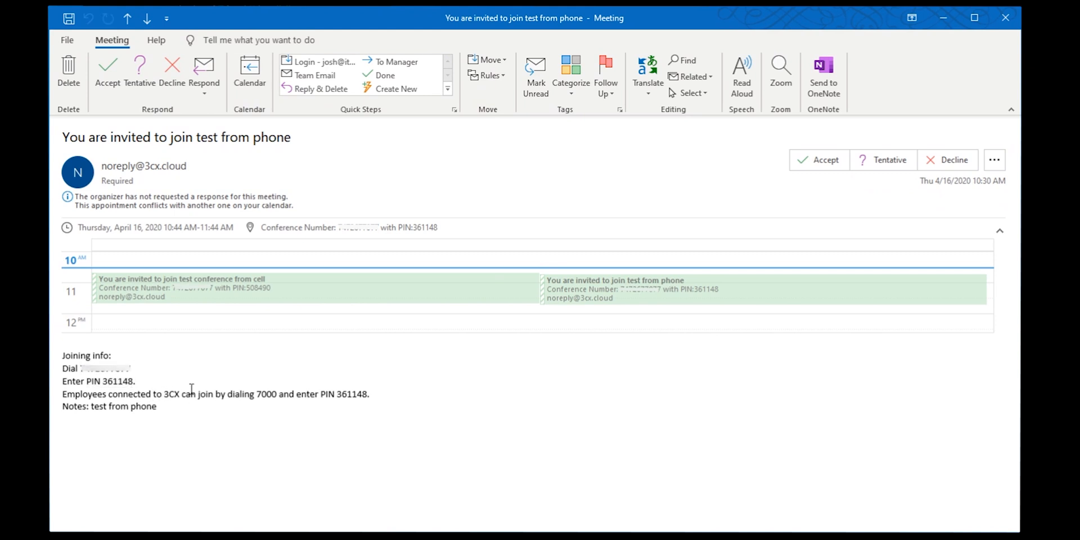
double_click(265, 394)
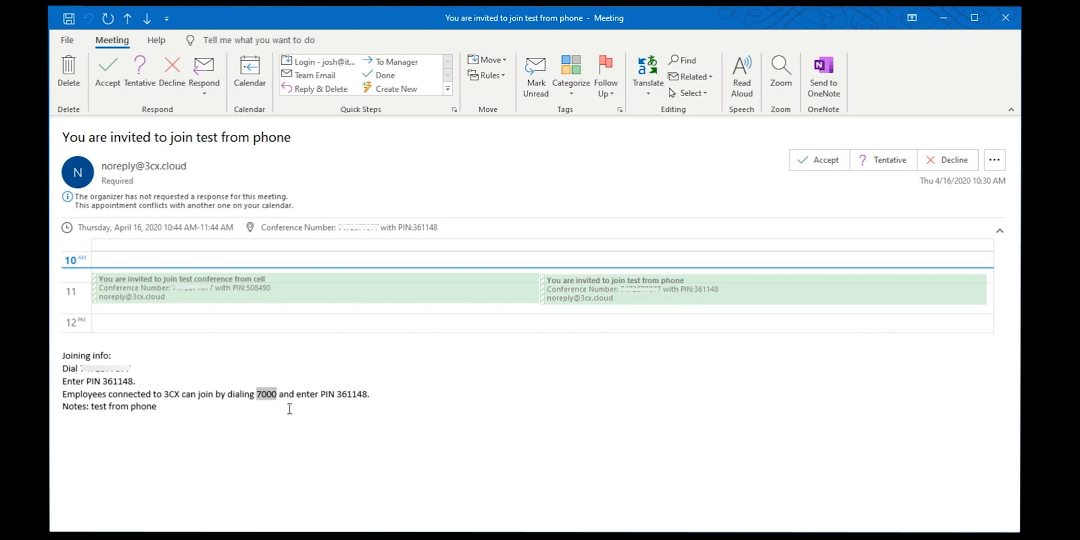
double_click(353, 394)
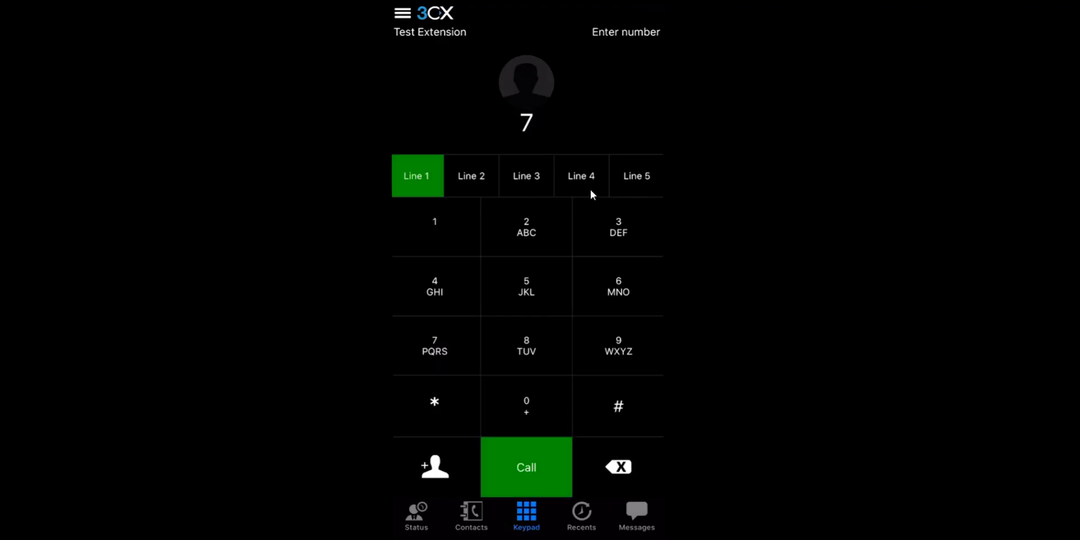
left_click(525, 406)
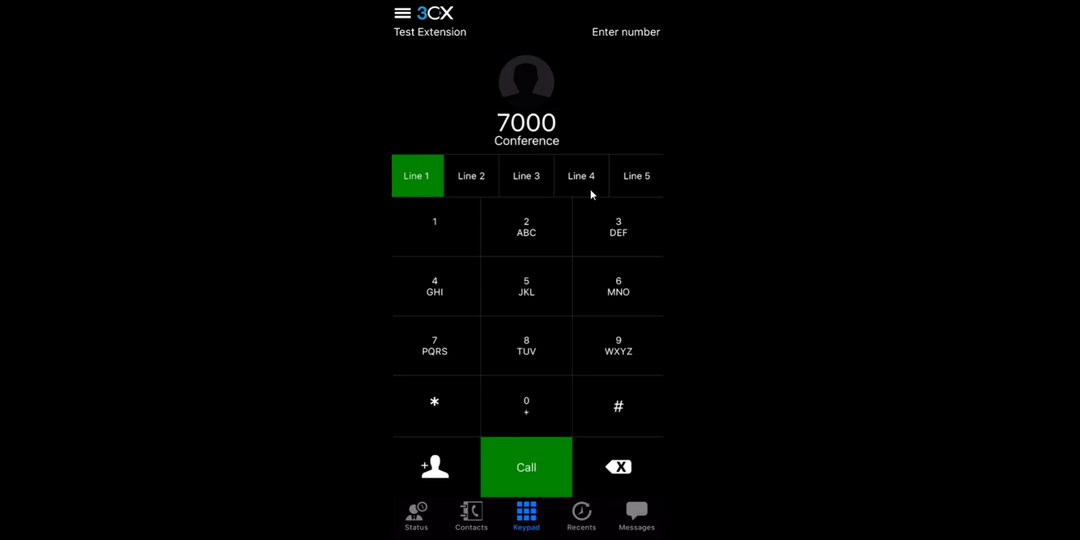
left_click(526, 466)
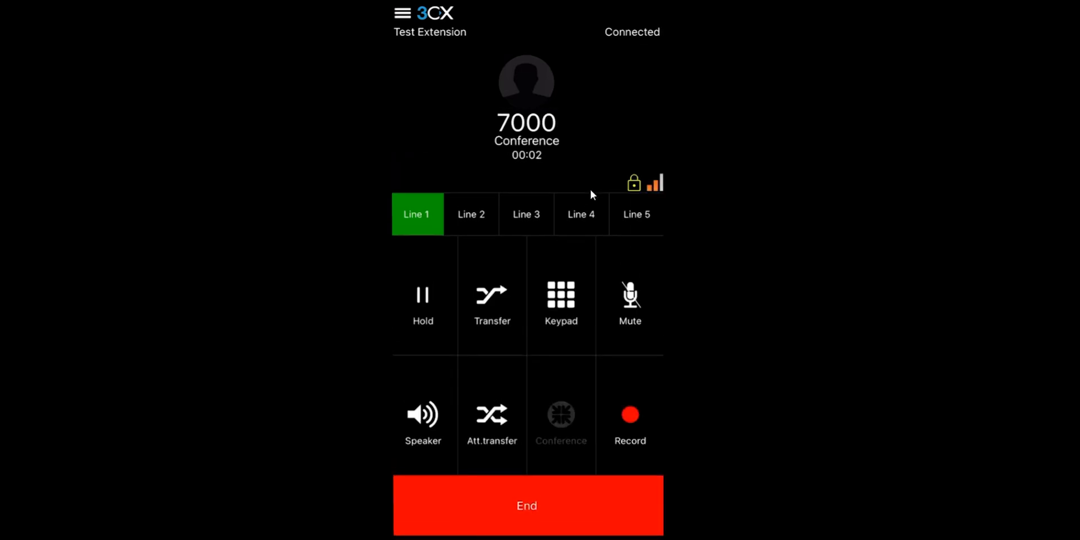
left_click(561, 297)
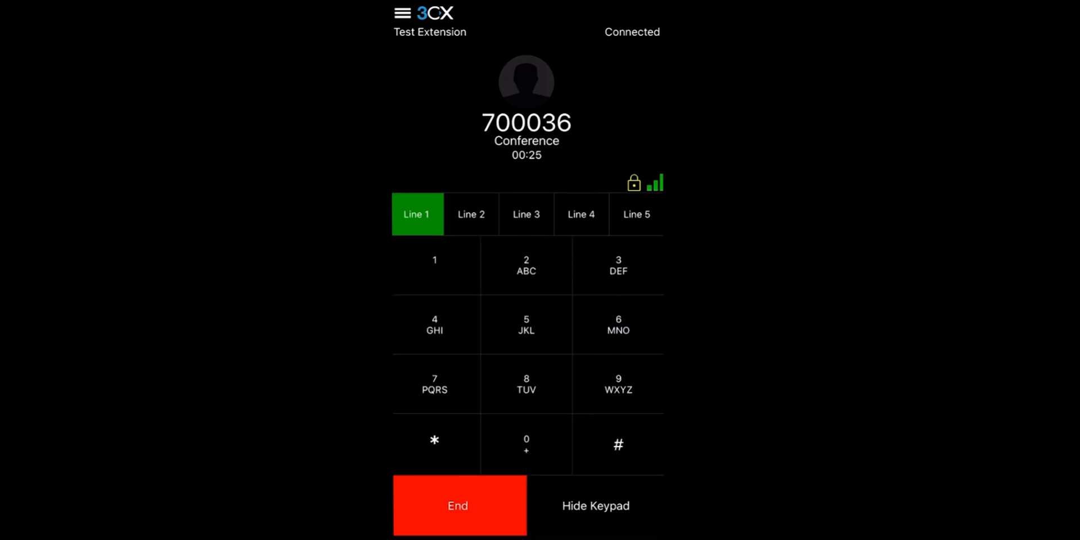
left_click(434, 261)
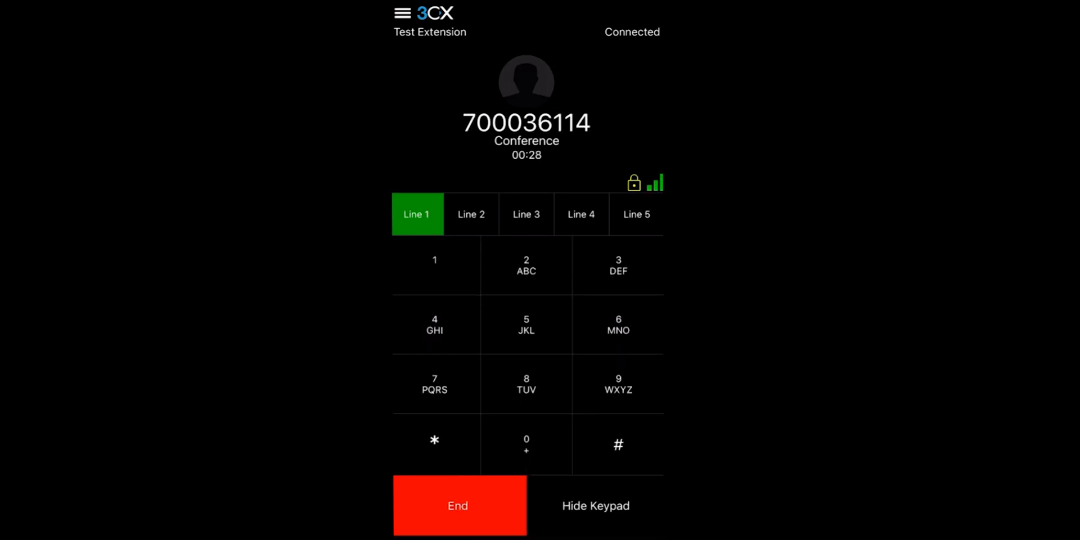
left_click(457, 506)
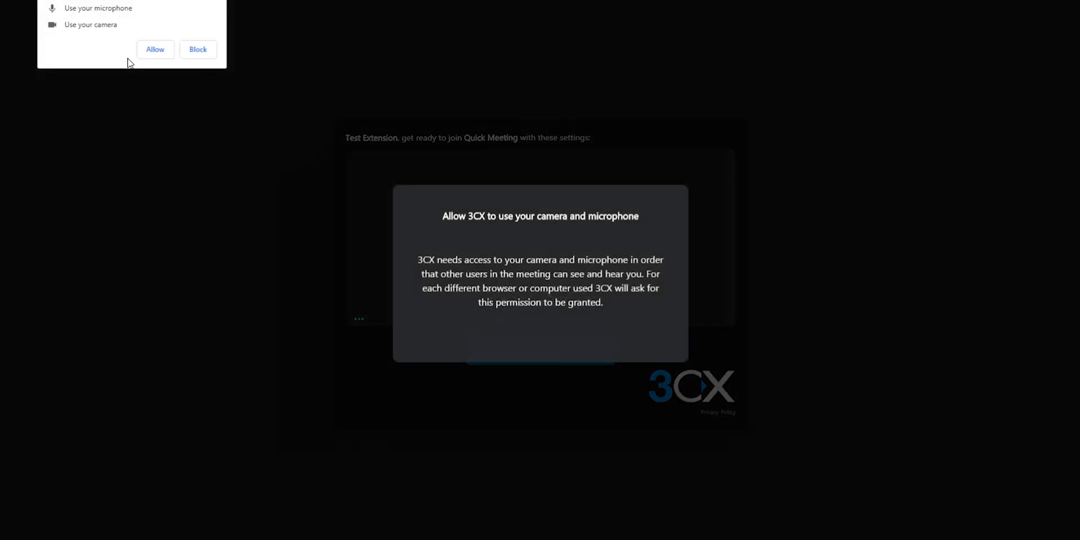
Step: Allow microphone and camera, join the Quick Meeting, and dismiss the webcam warning
left_click(154, 49)
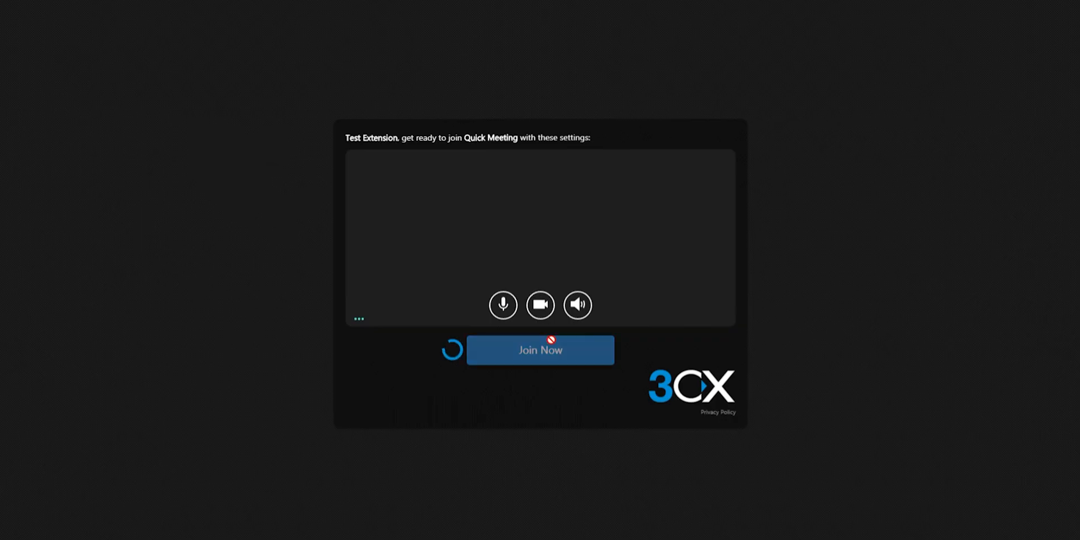
left_click(540, 350)
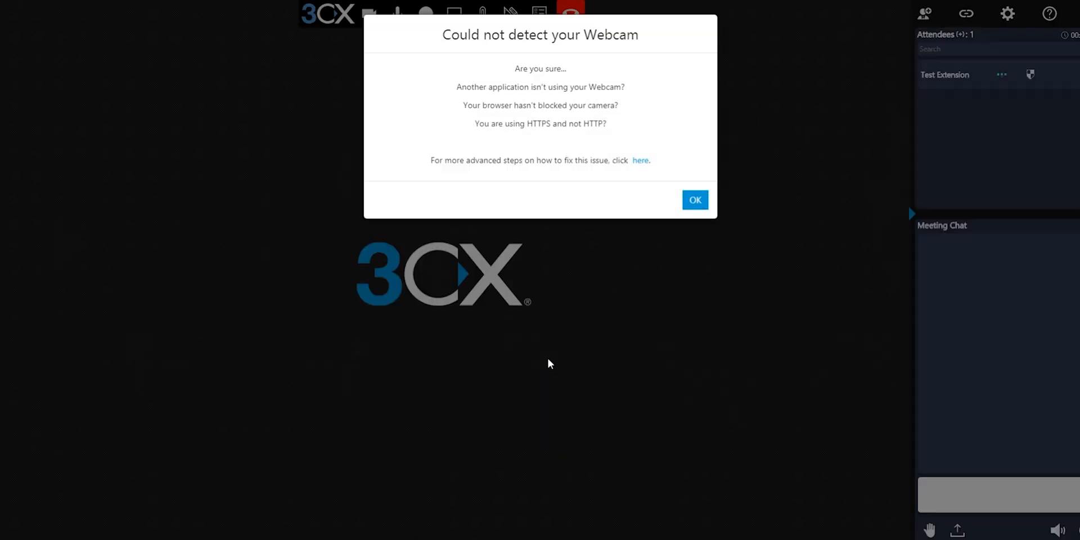
left_click(696, 200)
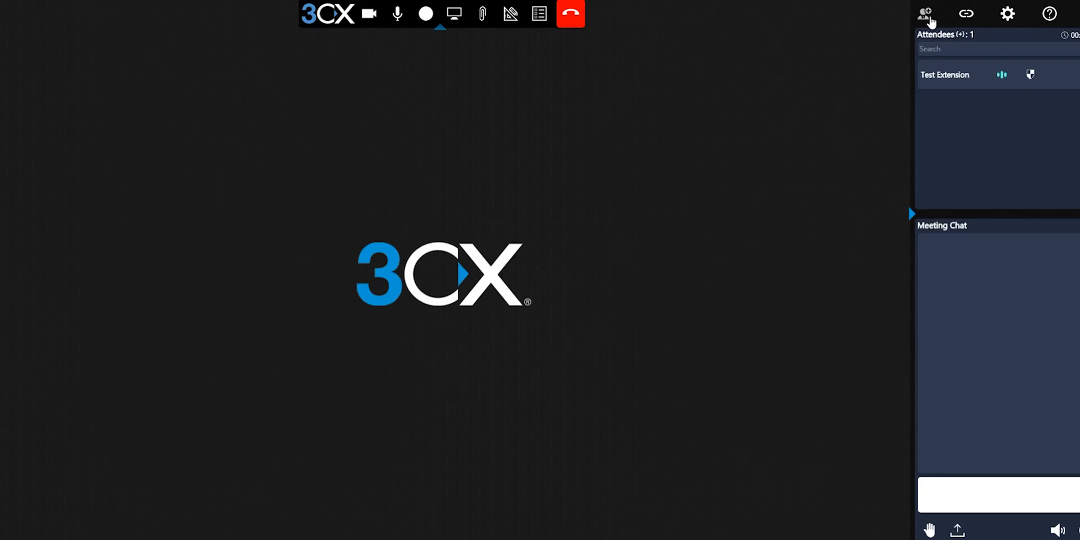
Step: Invite Josh to the Quick Meeting and send the invitation
left_click(925, 13)
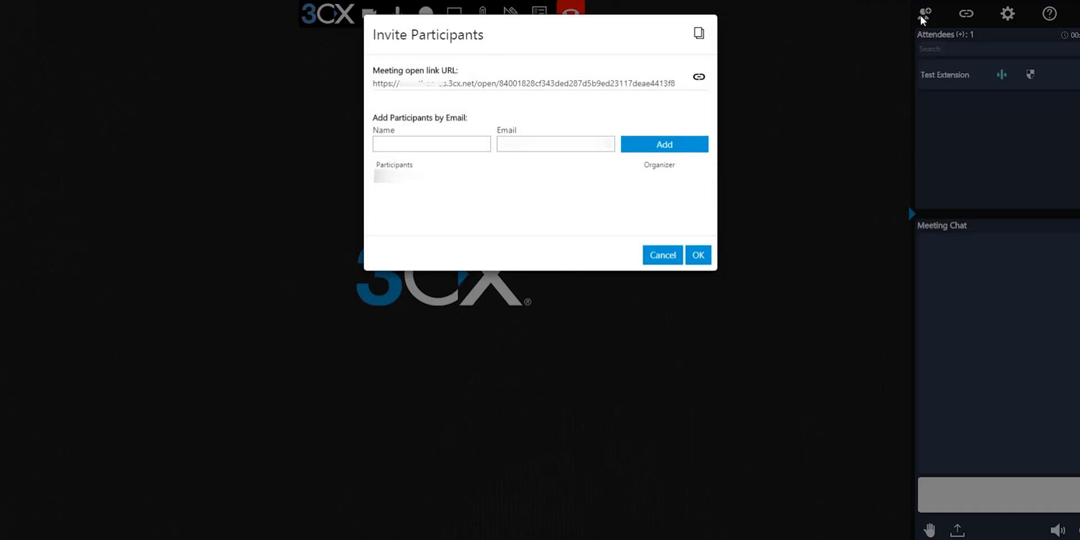
left_click(431, 144)
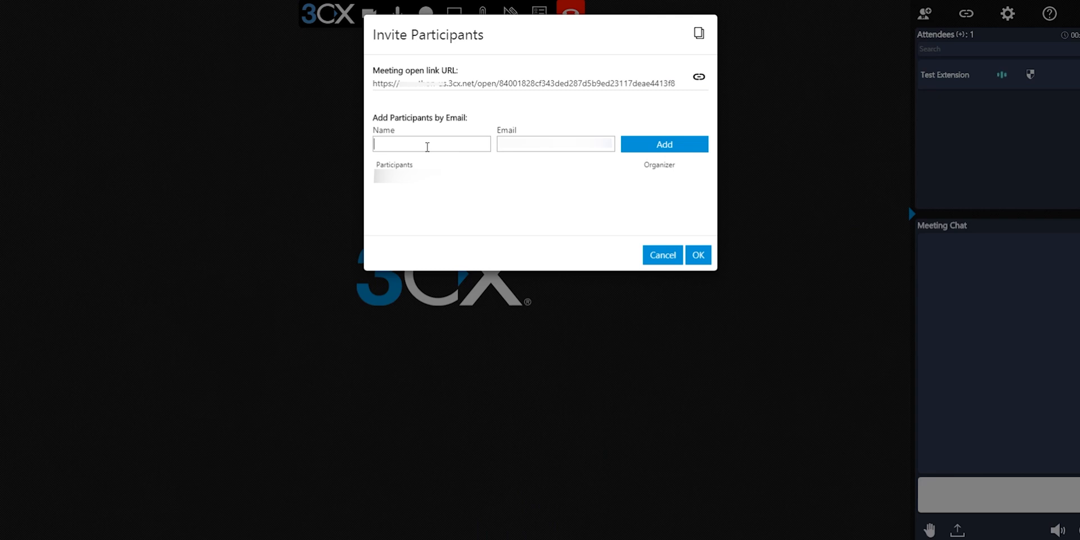
type("Josh")
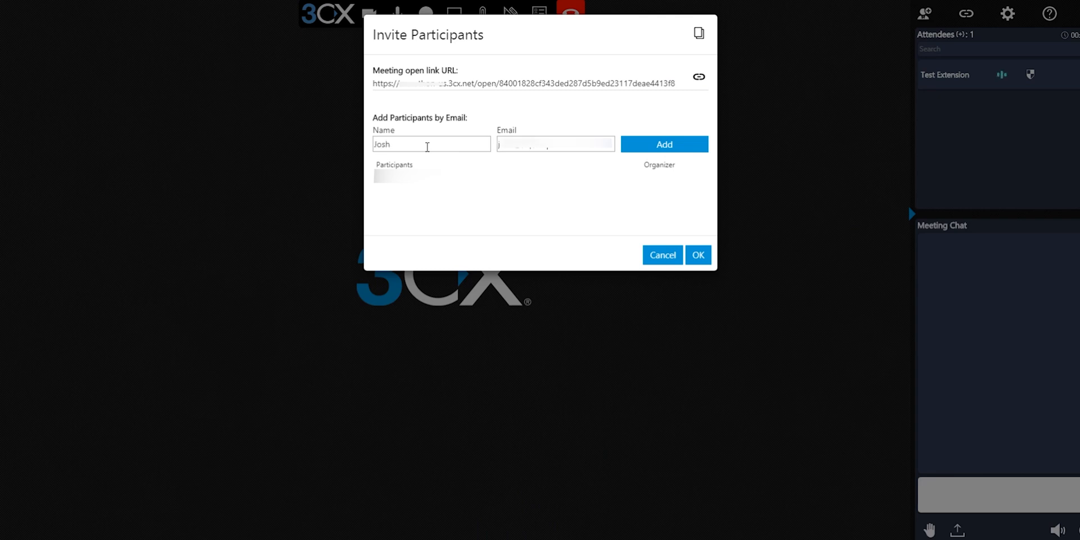
left_click(664, 144)
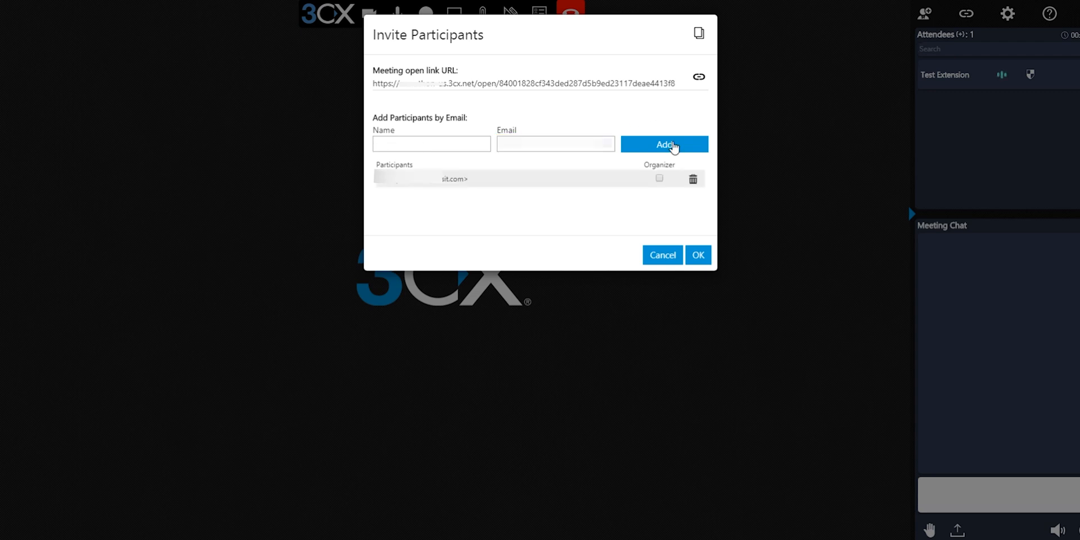
mouse_move(708, 260)
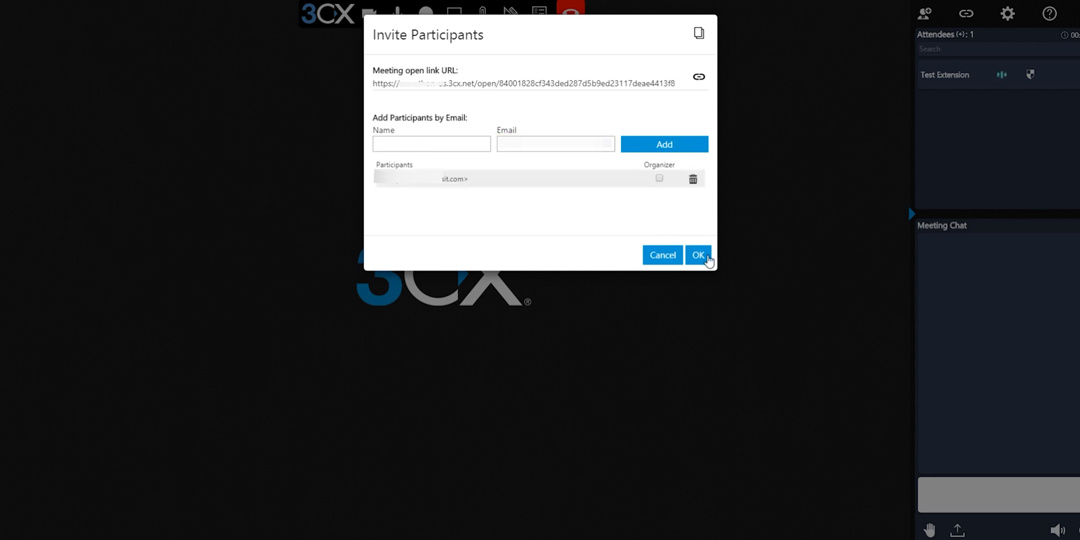
left_click(697, 255)
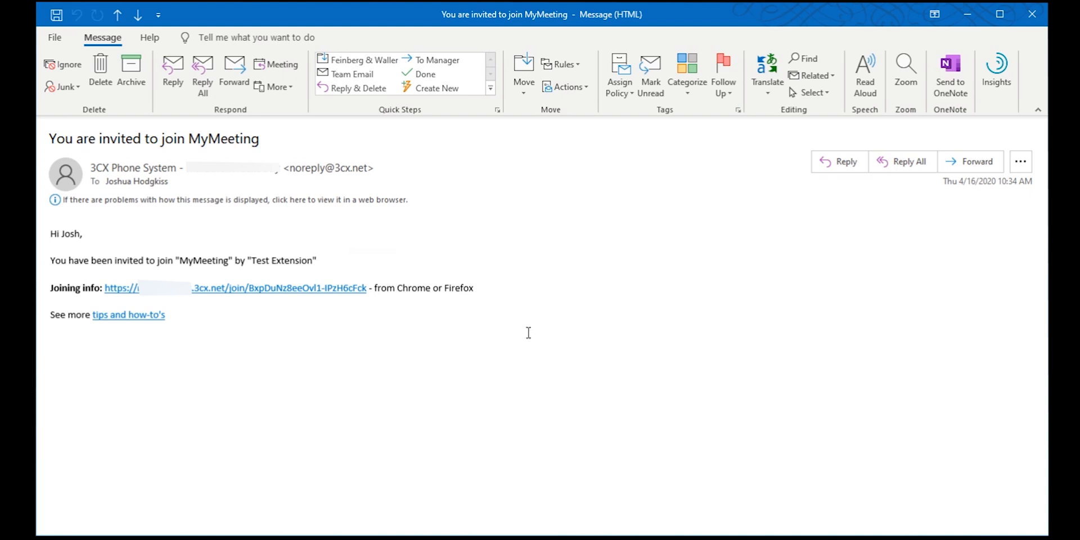
mouse_move(248, 366)
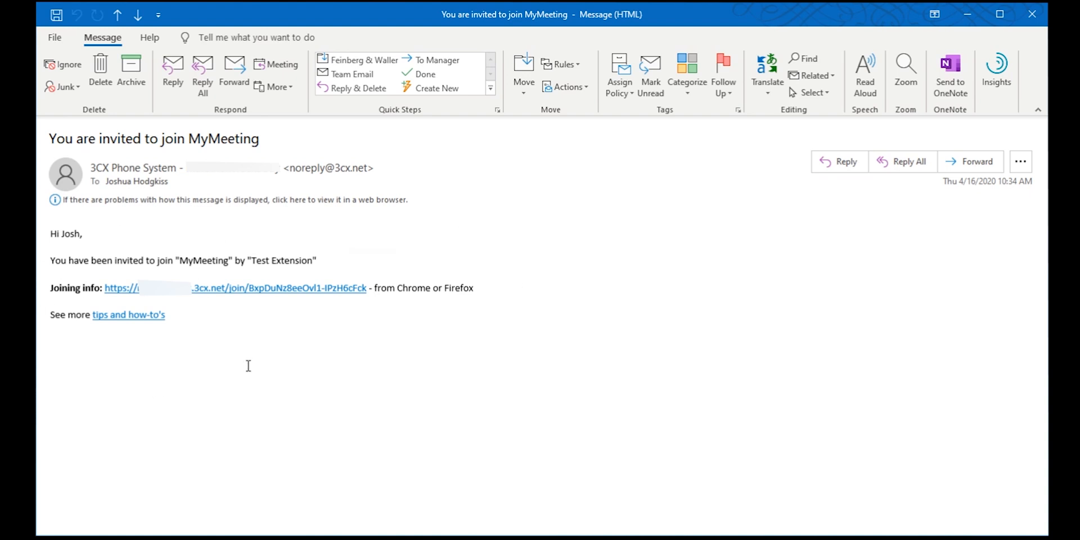
mouse_move(496, 312)
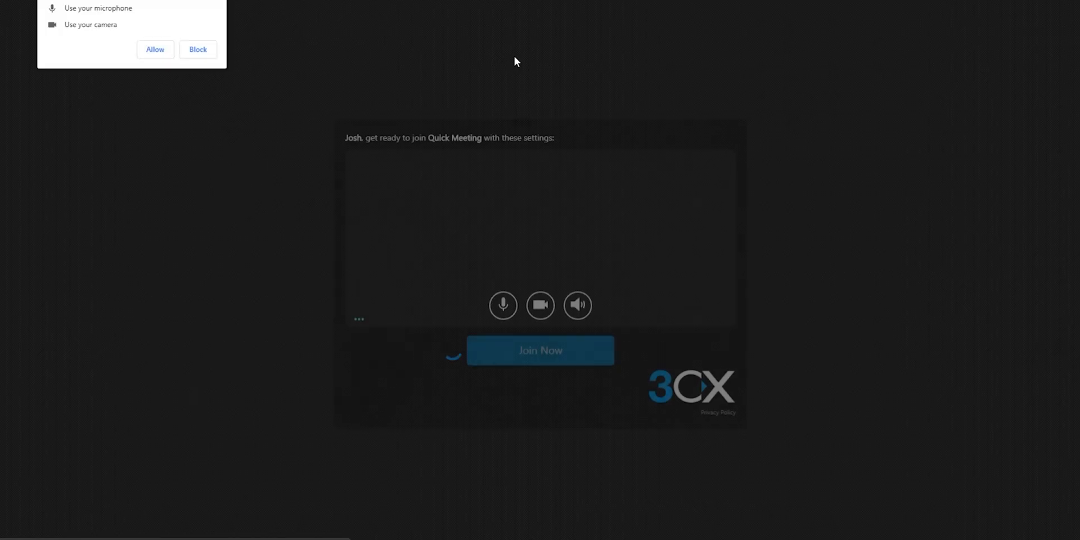
left_click(154, 49)
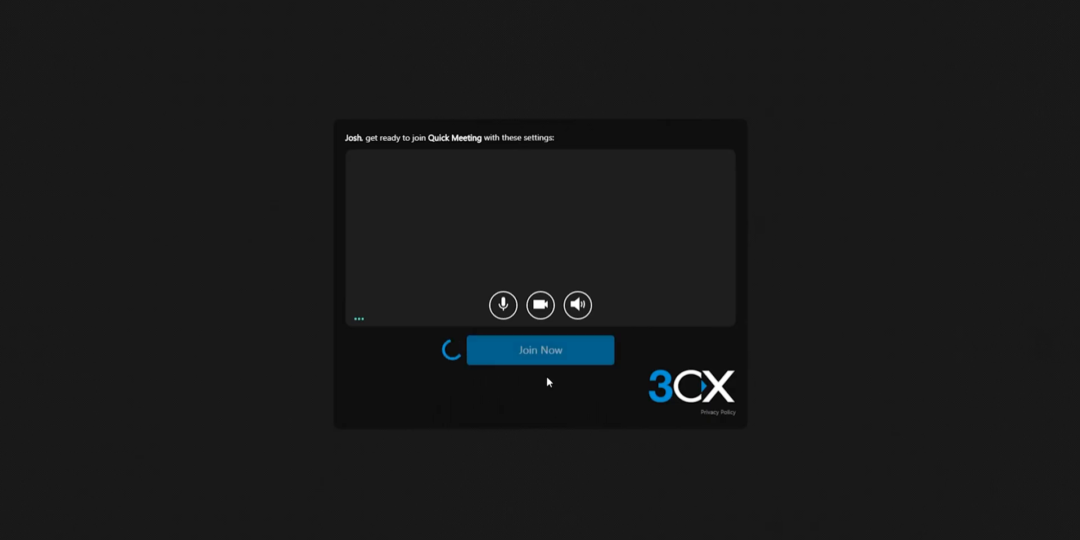
Step: Dismiss the 'Could not detect your Webcam' warning in the meeting room
left_click(541, 350)
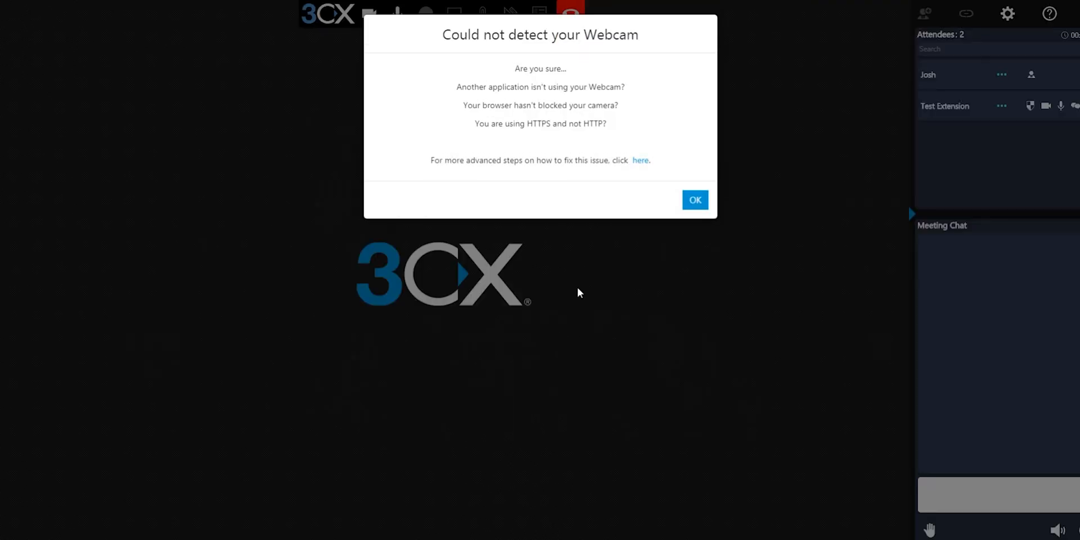
left_click(694, 199)
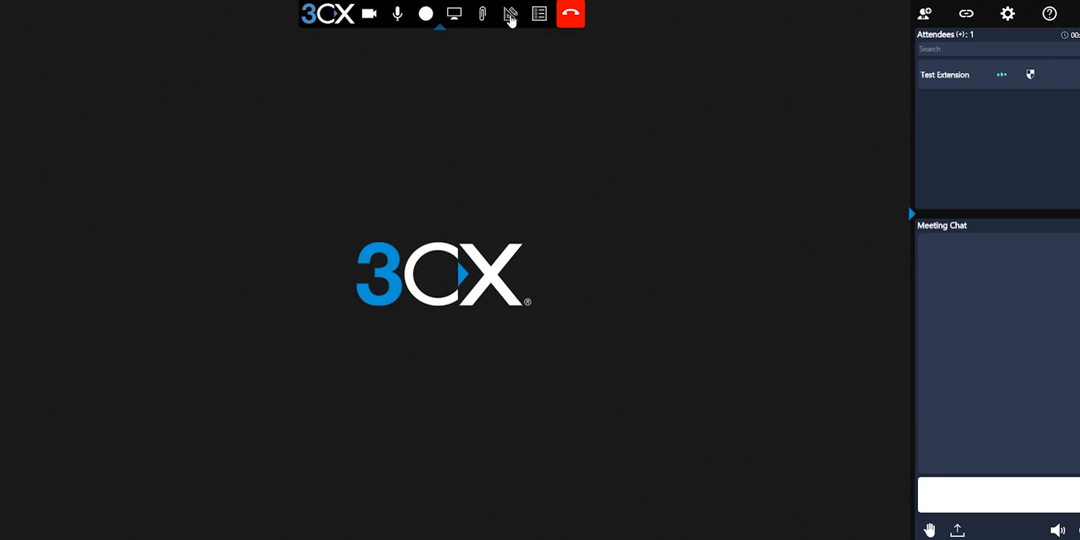
mouse_move(481, 13)
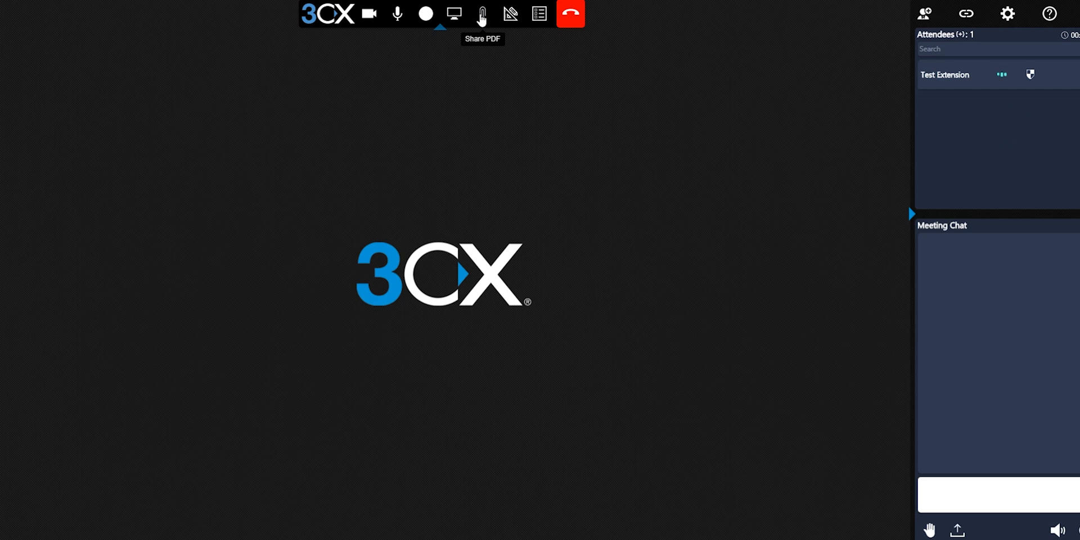
mouse_move(454, 14)
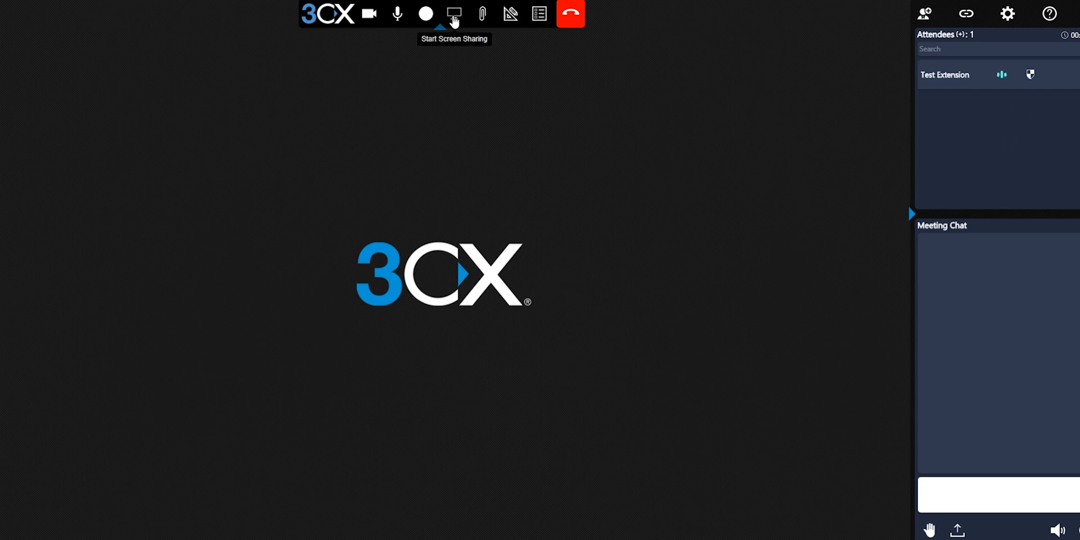
mouse_move(539, 13)
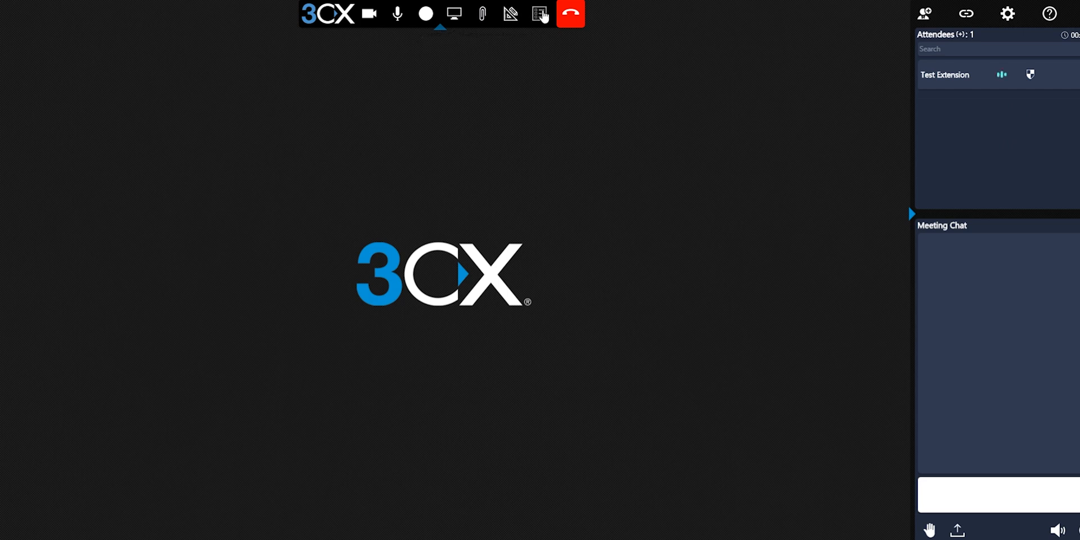
mouse_move(541, 13)
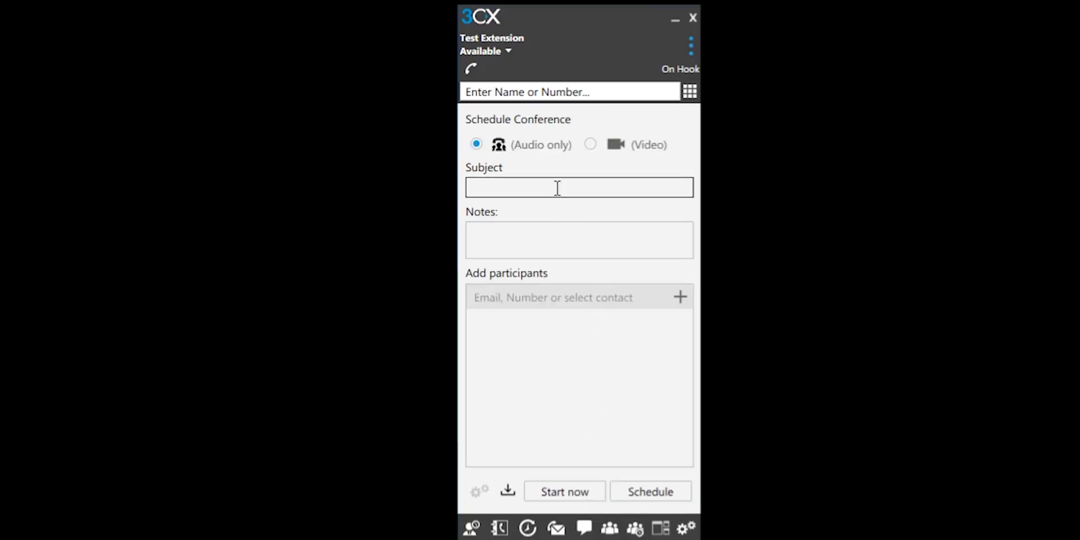
Step: Make it a video conference with subject and notes 'Test meeting from pc client'
left_click(590, 144)
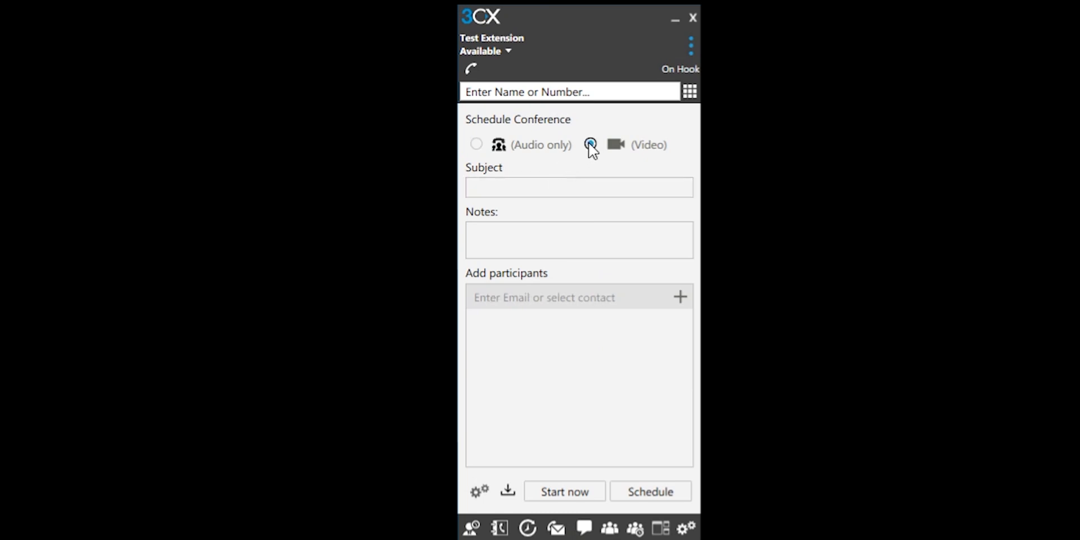
left_click(590, 144)
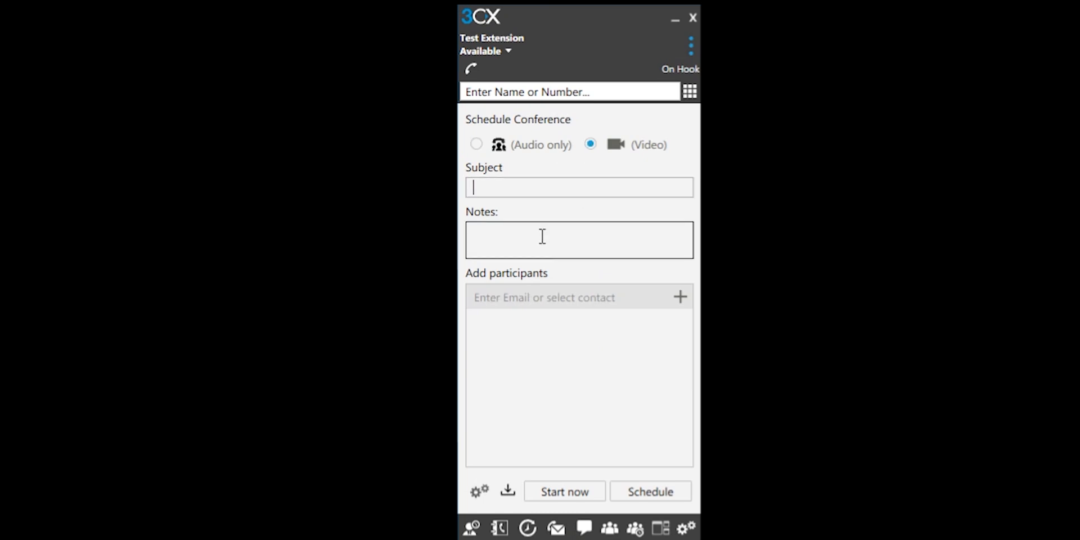
type("Test meeting from")
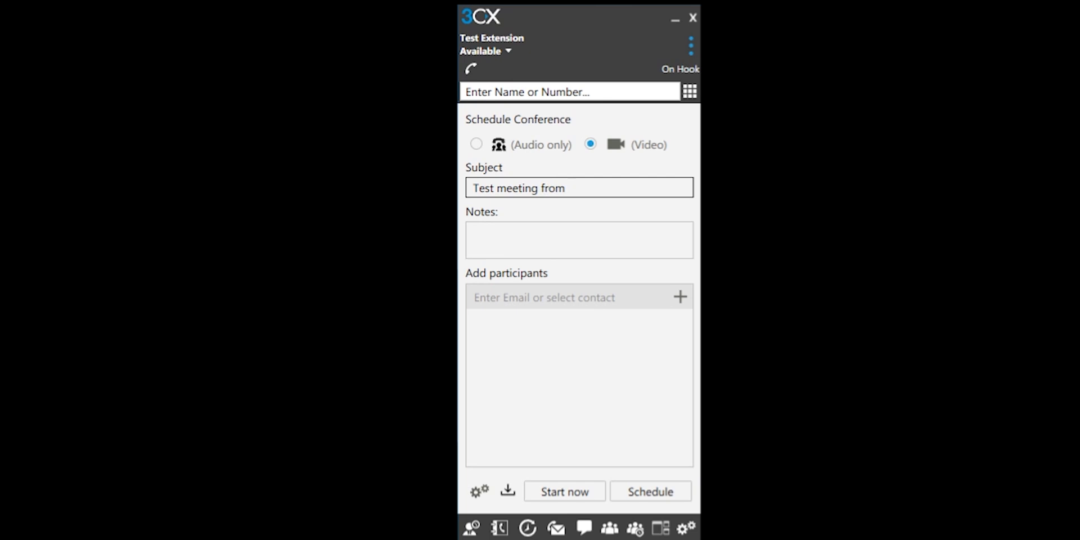
type("pc client")
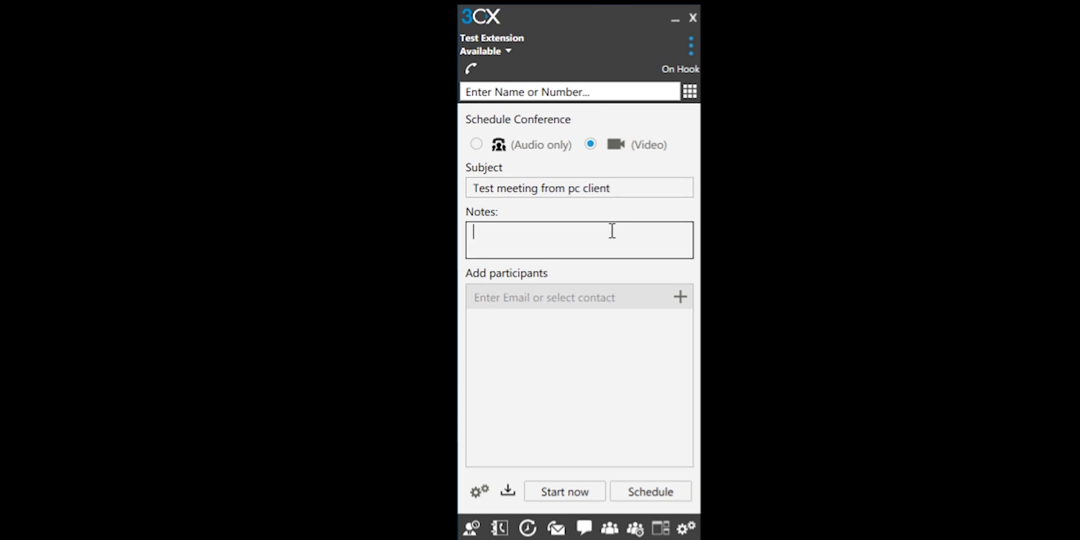
type("test meeting from pc client")
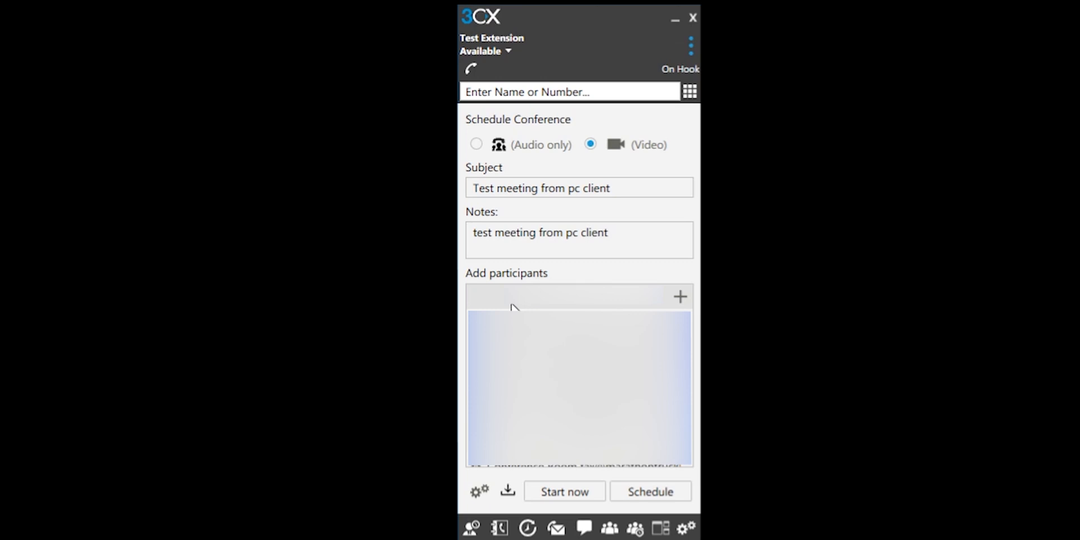
Step: Add participant josh@ and schedule the video conference
type("josh@")
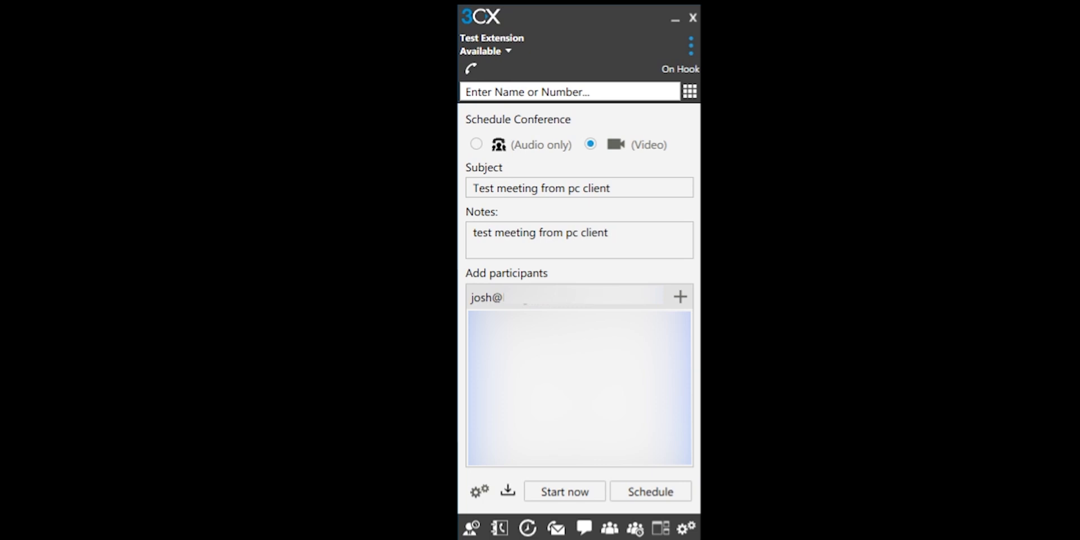
left_click(680, 297)
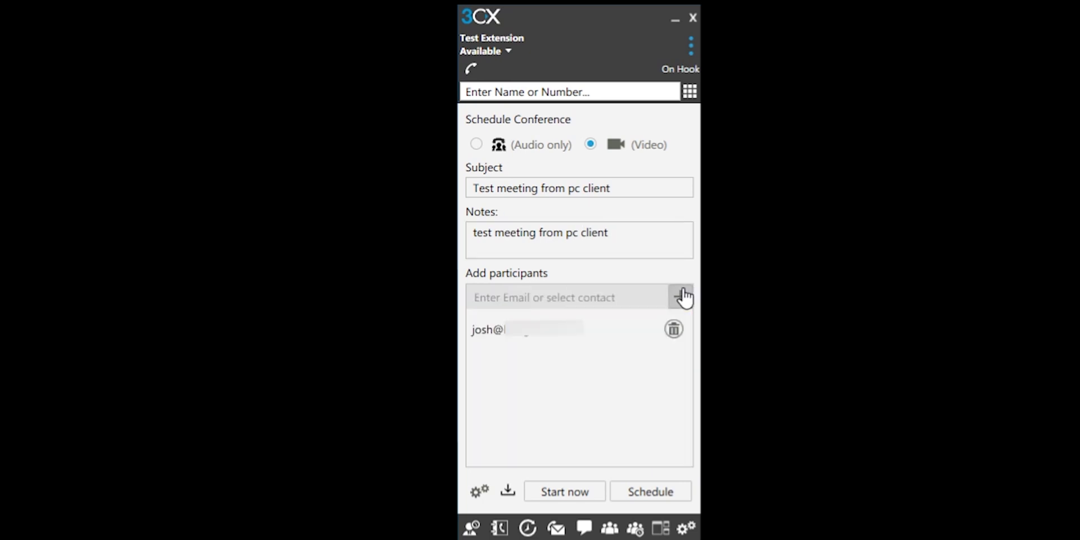
left_click(649, 491)
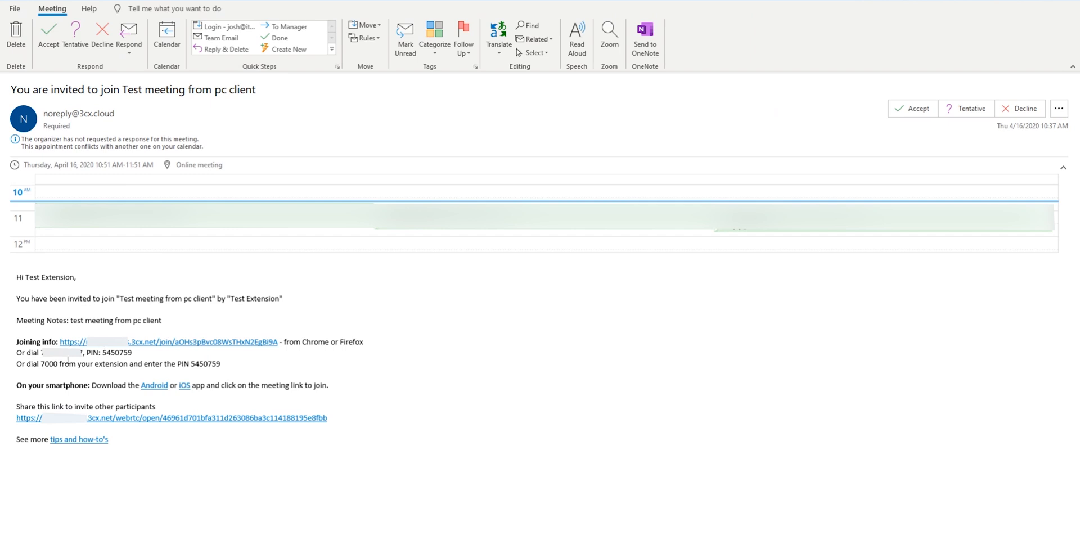
double_click(54, 364)
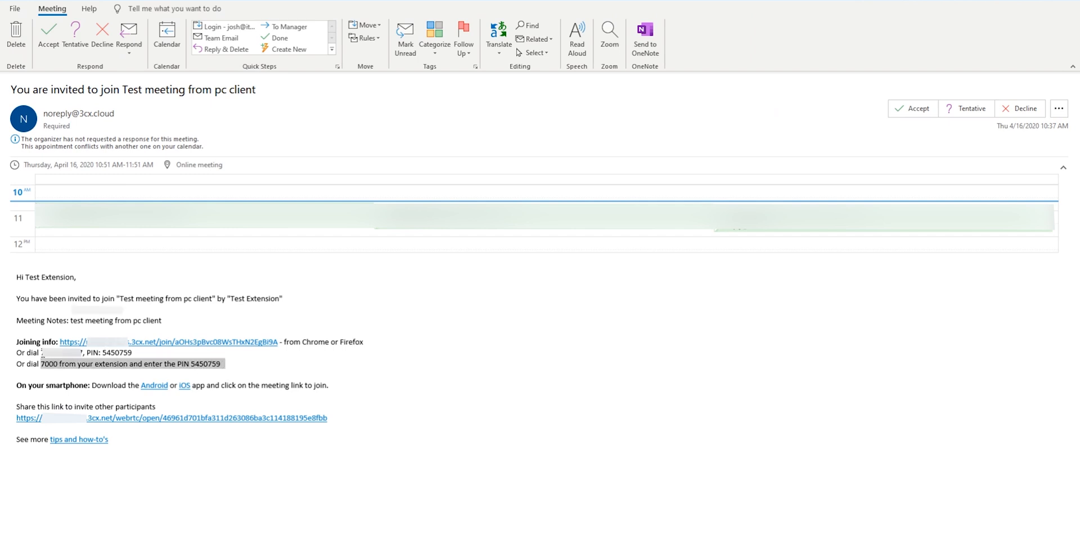
left_click(337, 380)
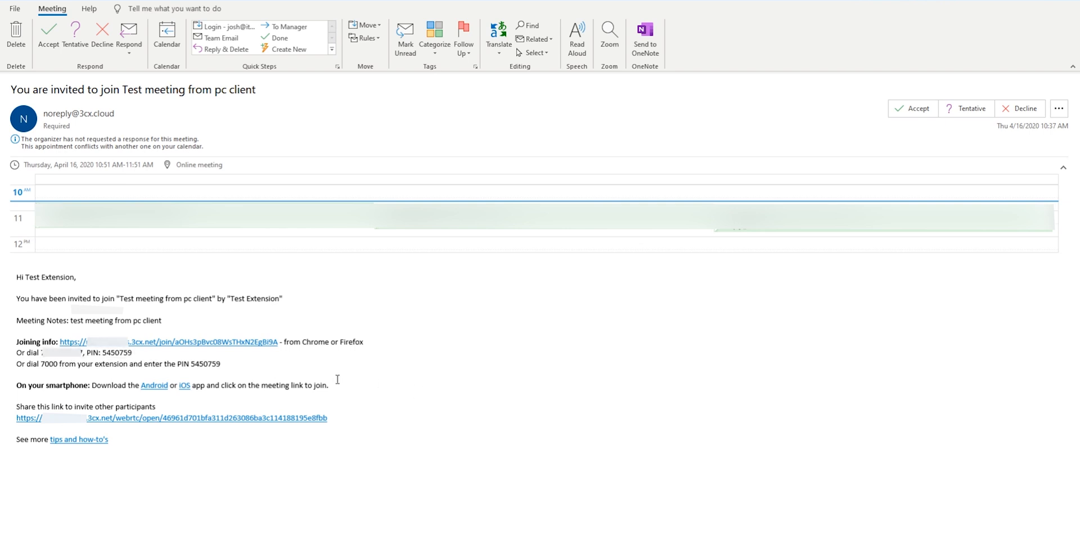
mouse_move(250, 342)
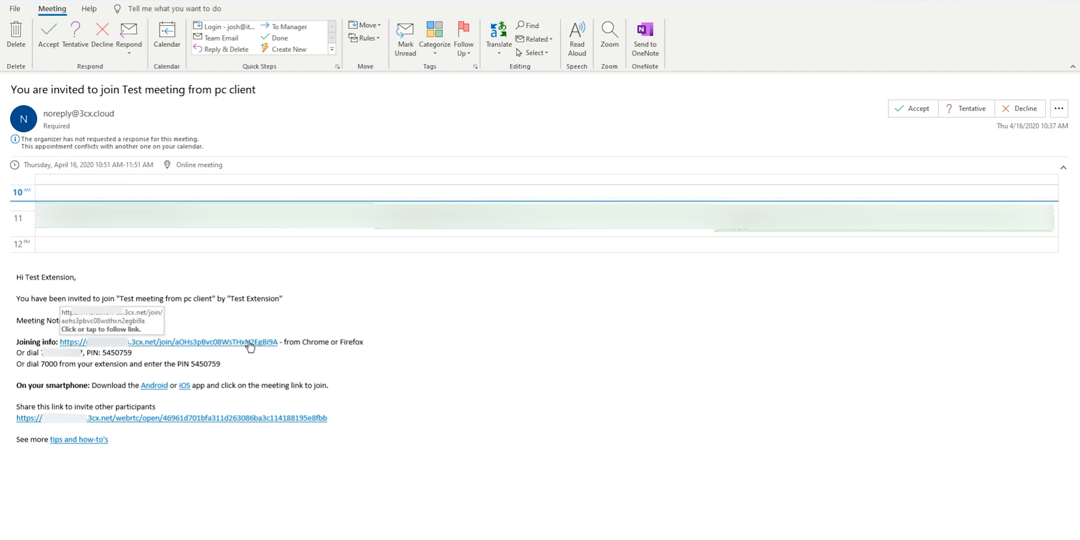
left_click(167, 343)
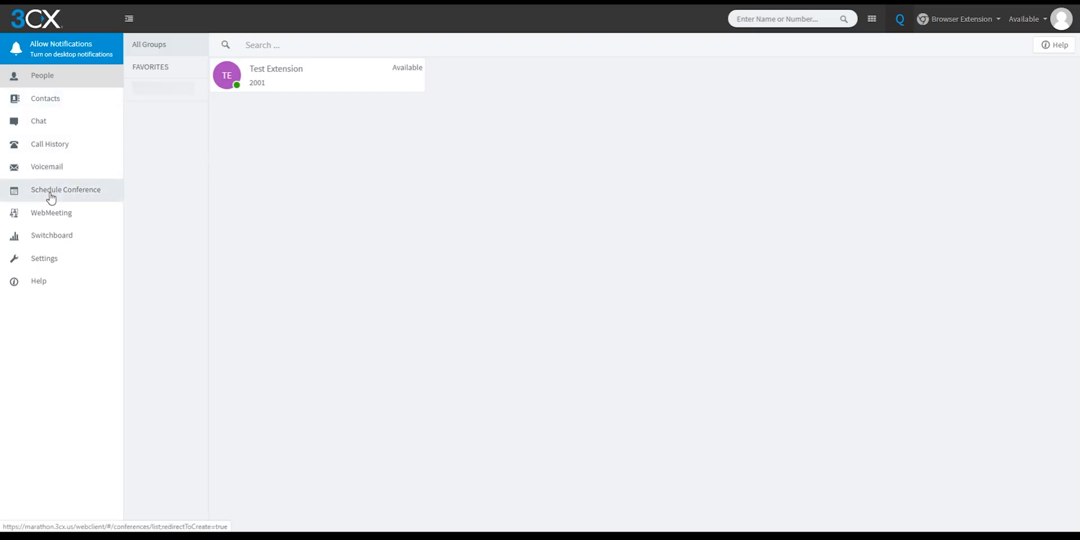
Step: Start a later video conference with the note 'please join test meeting'
left_click(65, 189)
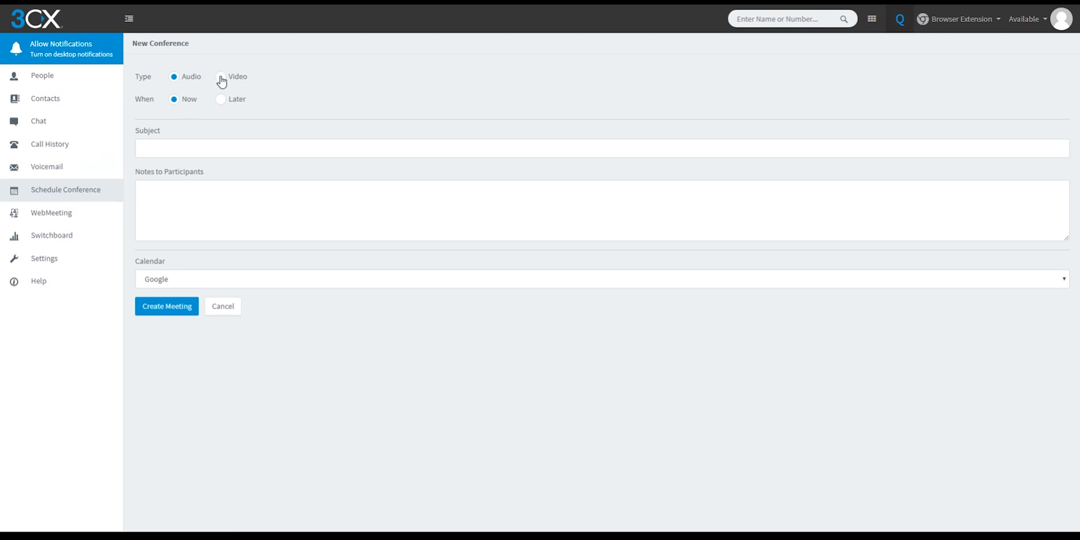
left_click(220, 76)
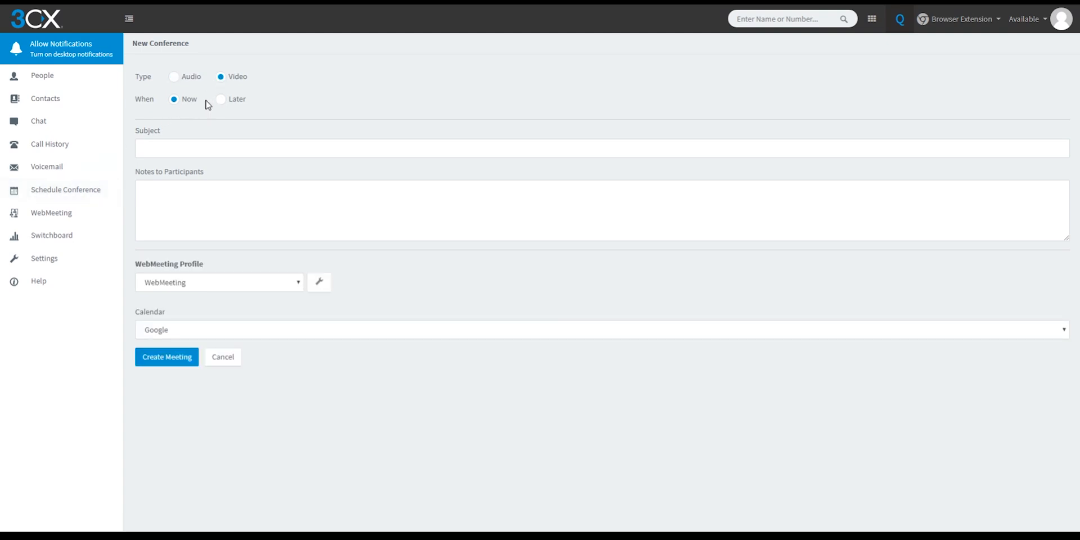
left_click(221, 98)
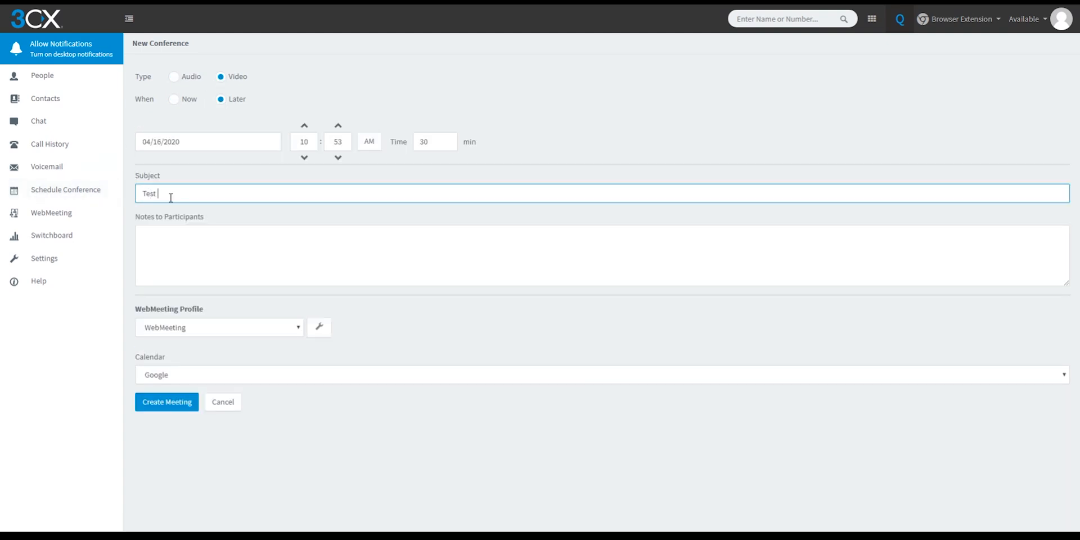
type("please")
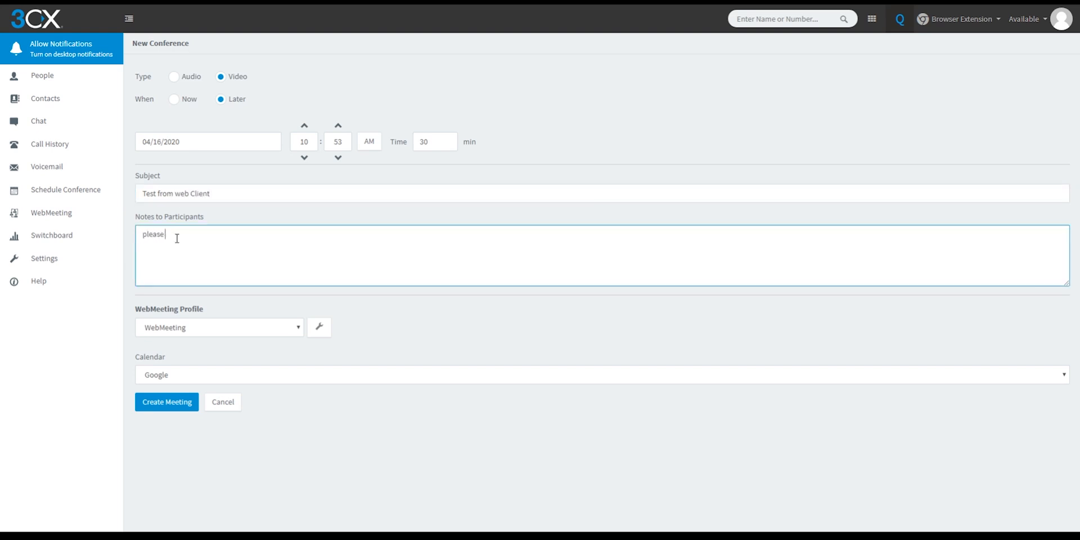
type("join test meeting")
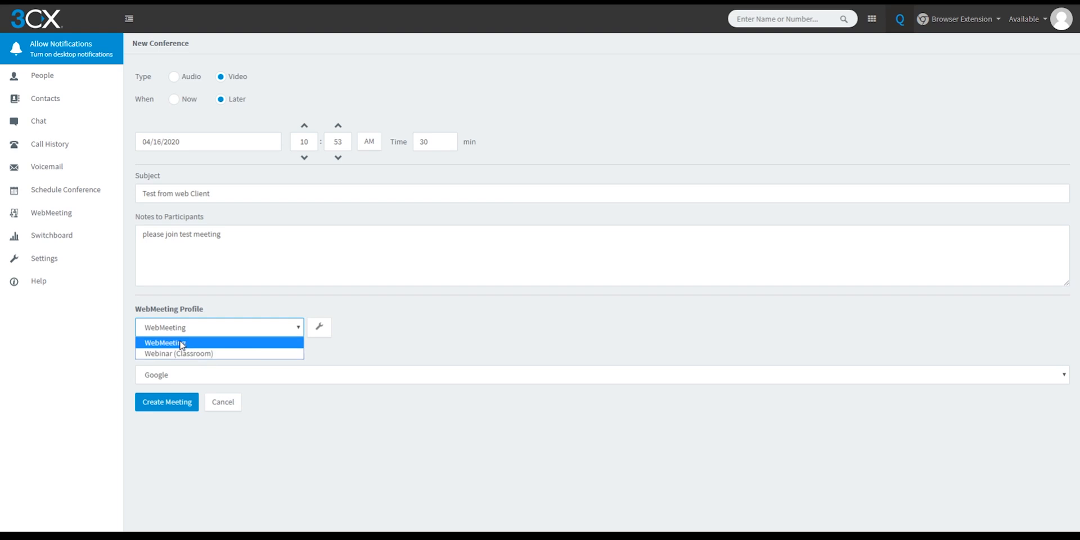
mouse_move(178, 353)
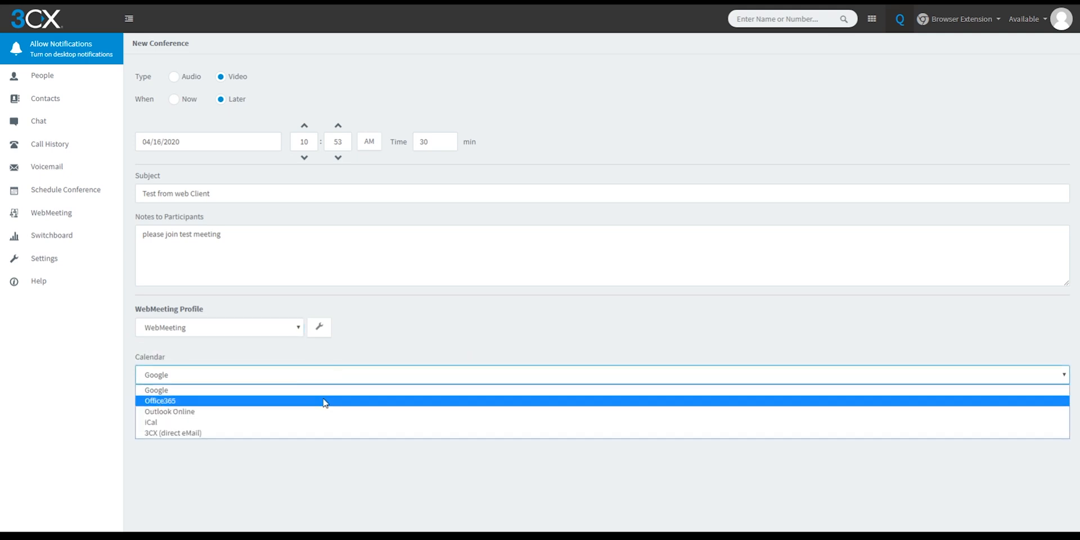
mouse_move(322, 411)
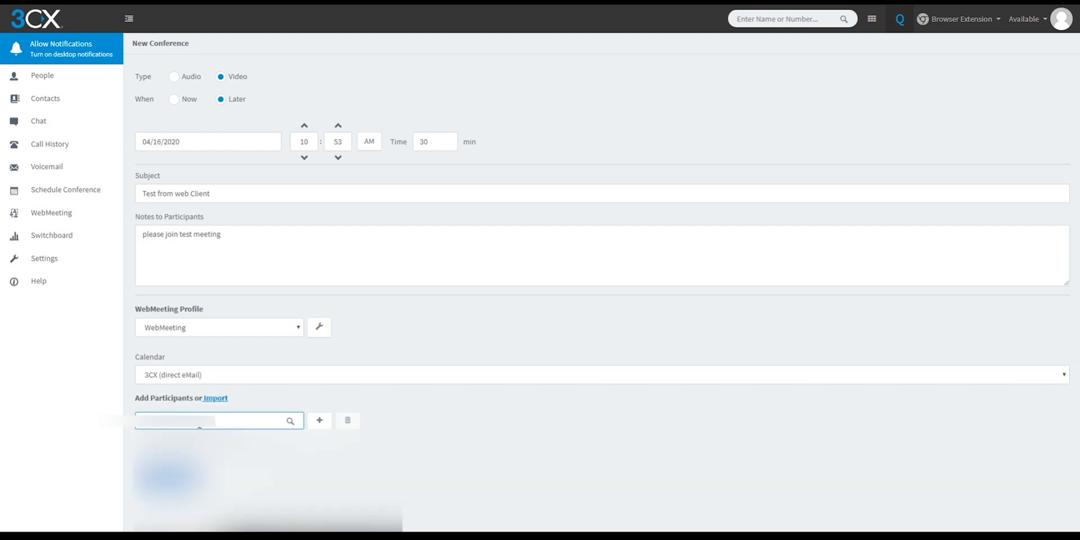
Step: Add one participant and create the 'Test from web Client' meeting for April 16, 10:53 AM
left_click(319, 420)
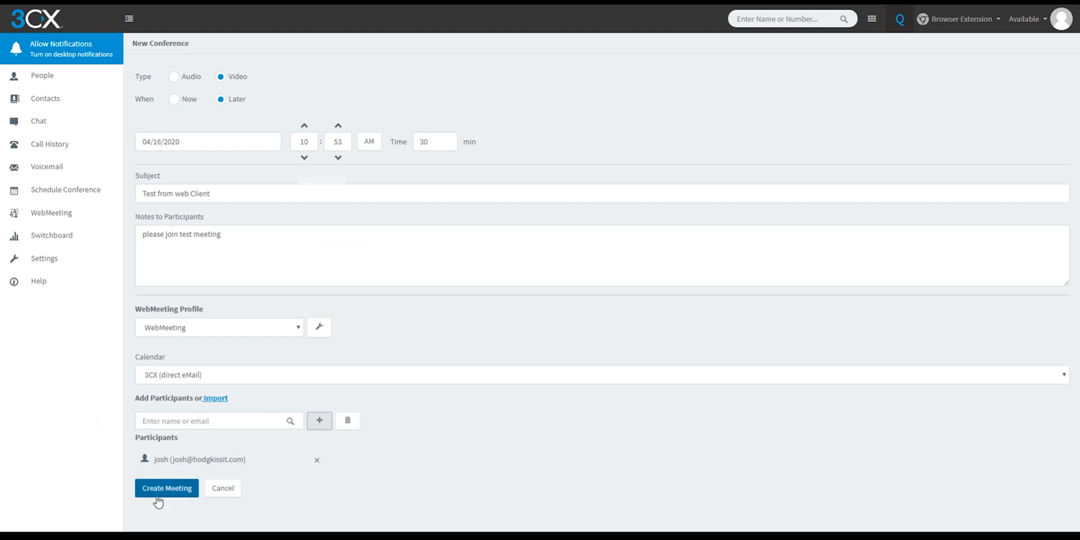
left_click(166, 487)
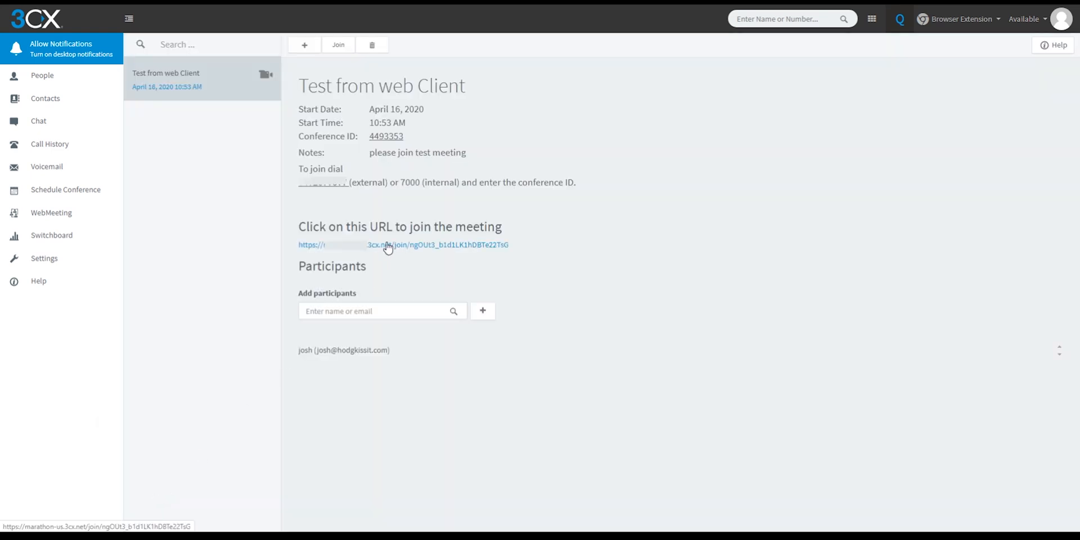